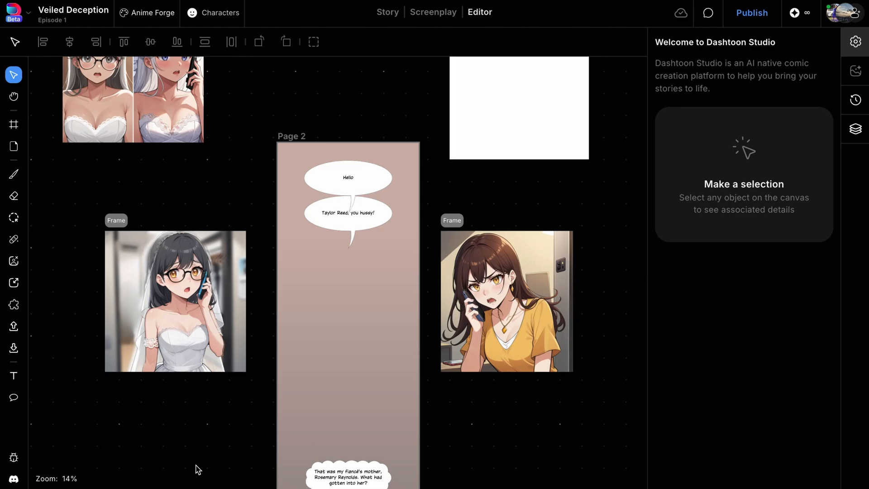
Step: Select the bride-in-glasses image frame to show its 1600×1600 rectangle frame properties
{"action": "left_click", "coordinate": [175, 301]}
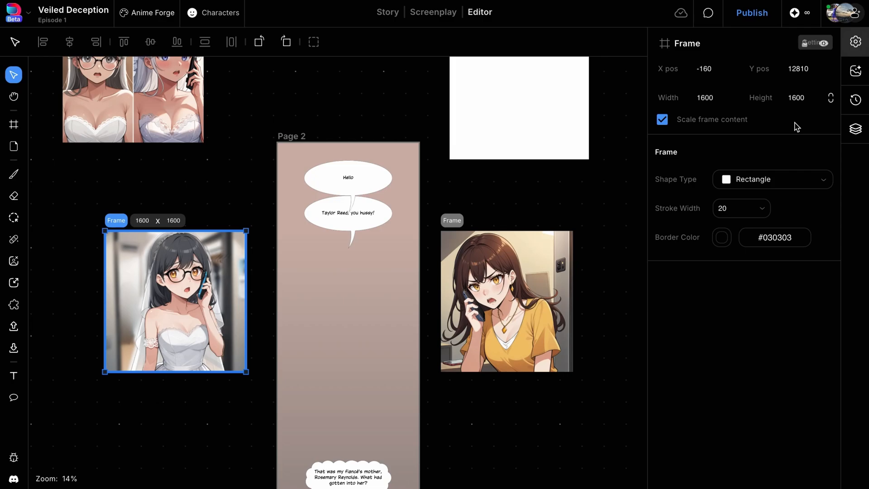
Step: Change the bride panel's frame shape to Rhombus and position it on Page 2
{"action": "left_click", "coordinate": [771, 179]}
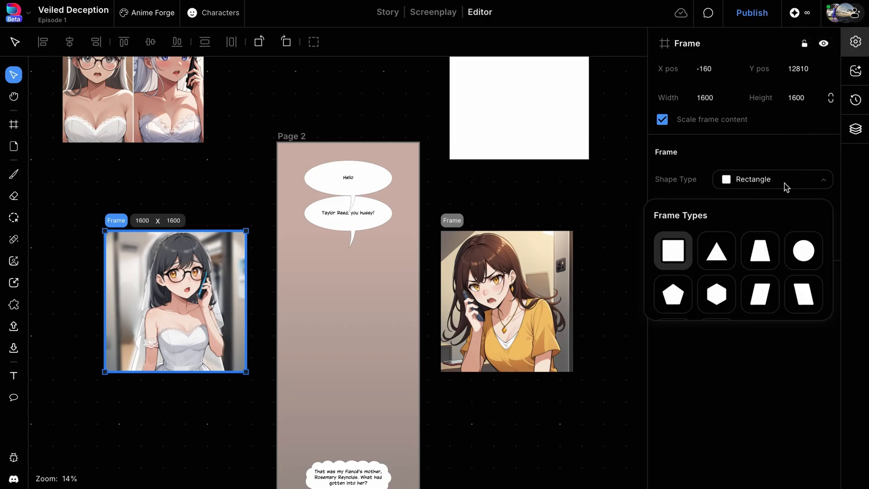
{"action": "left_click", "coordinate": [802, 294]}
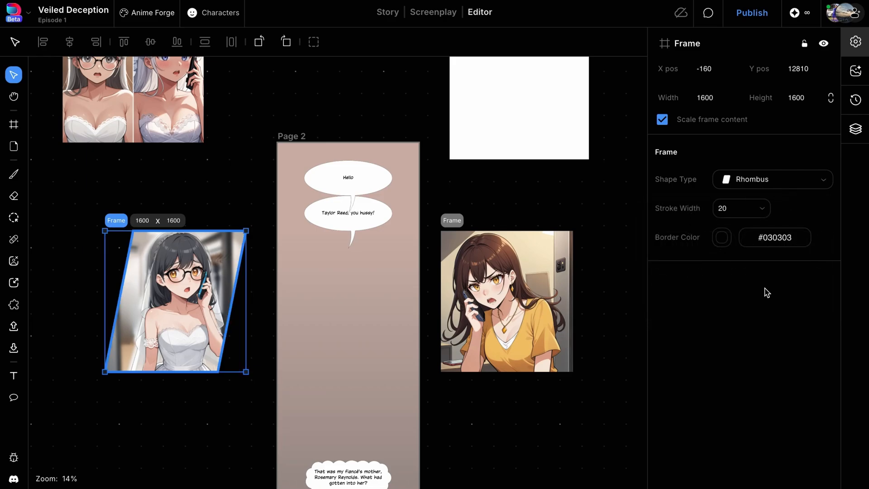
{"action": "left_click", "coordinate": [855, 71]}
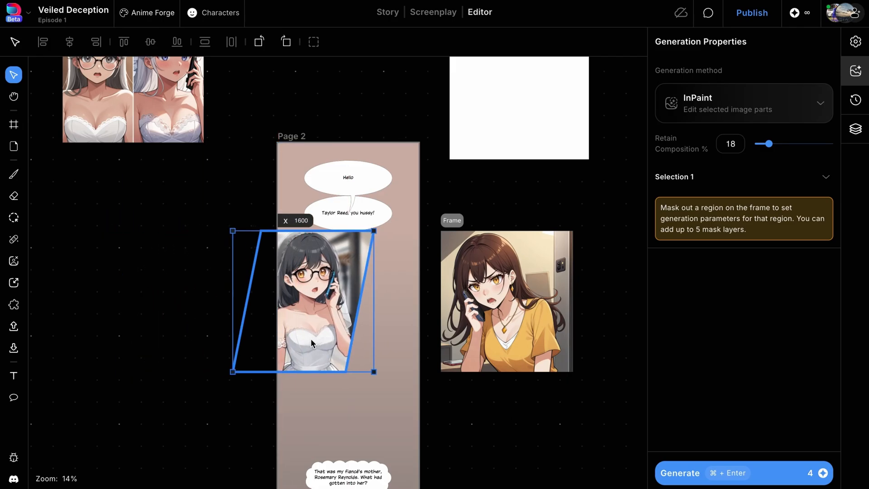
Step: Make the angry woman's frame a Rhombus and place it beside the bride's panel
{"action": "left_click", "coordinate": [505, 301]}
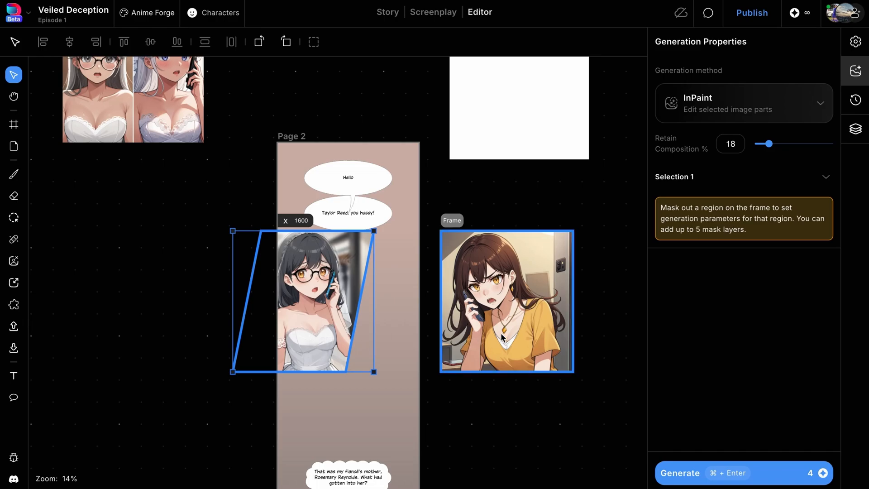
{"action": "left_click", "coordinate": [855, 41]}
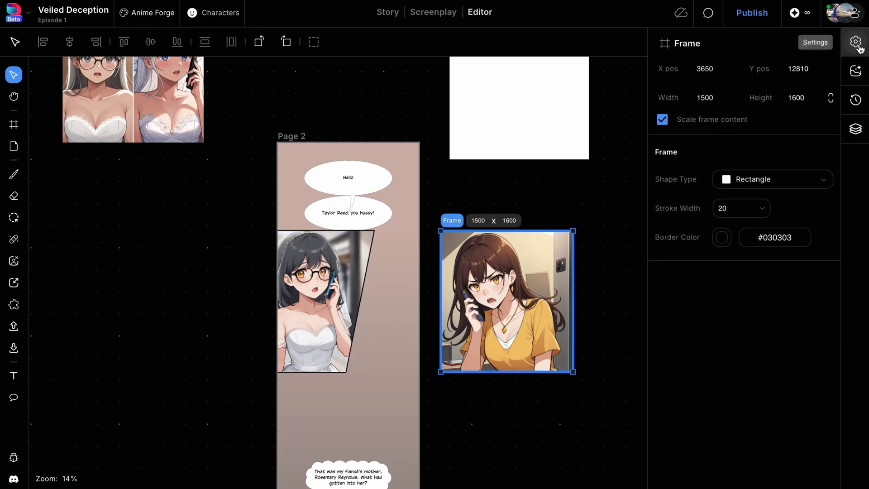
{"action": "left_click", "coordinate": [772, 179]}
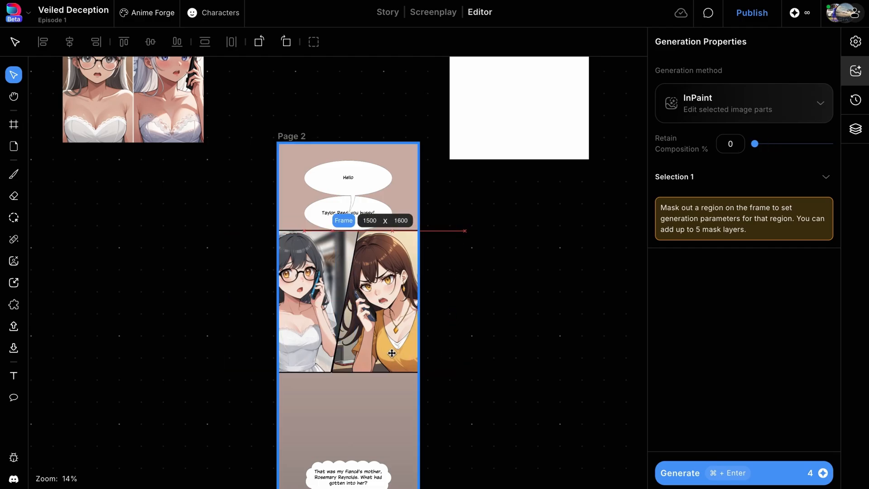
{"action": "left_click", "coordinate": [449, 353]}
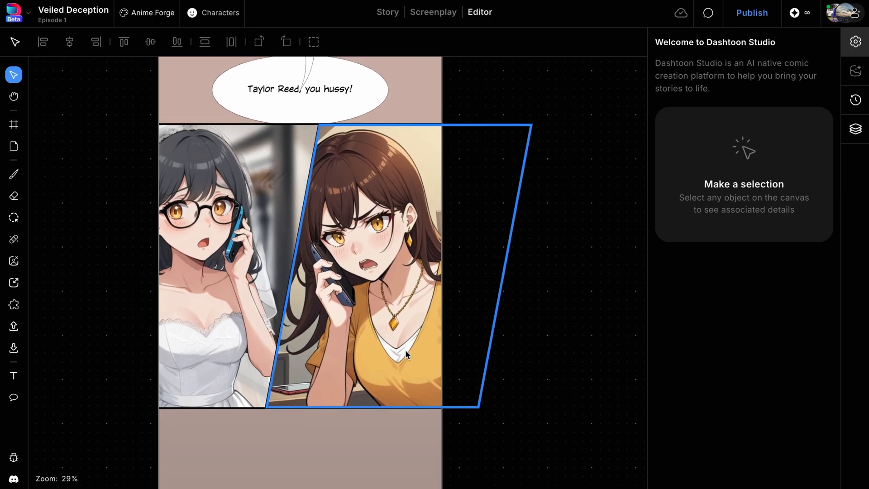
Step: Scroll to Page 2 and select the Hello speech bubble for deletion
{"action": "scroll", "scroll_direction": "down", "scroll_amount": 3}
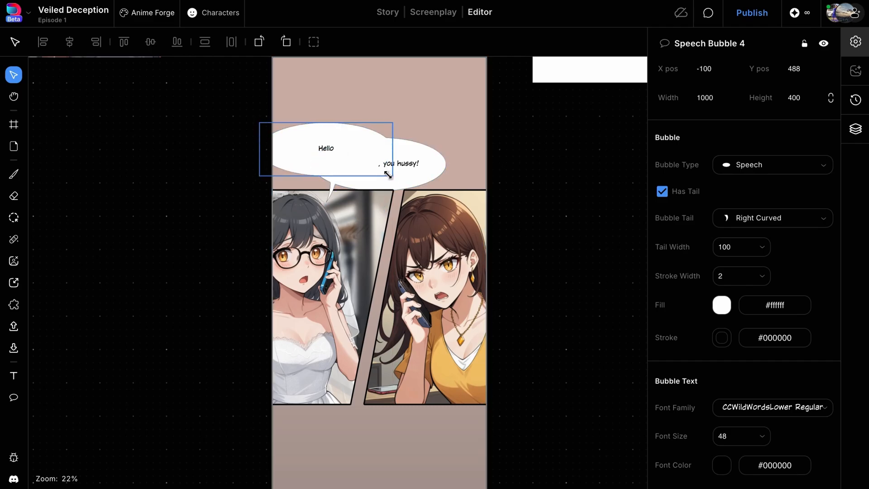
{"action": "left_click", "coordinate": [534, 262]}
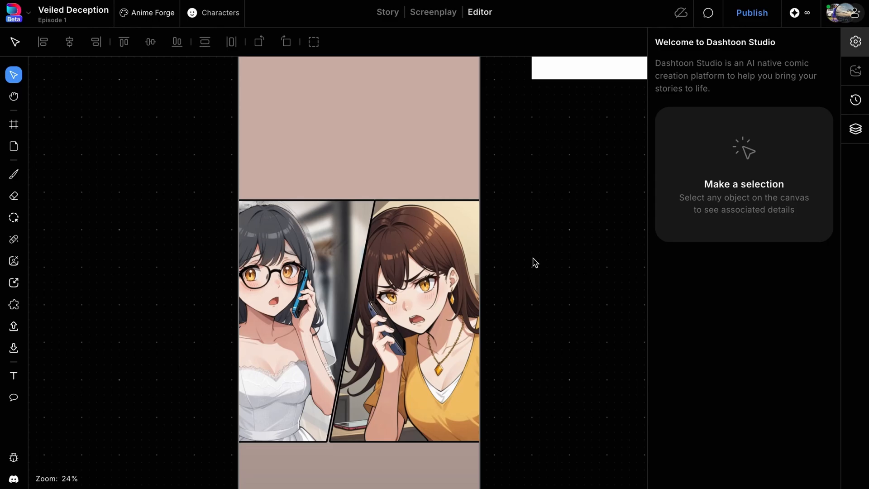
{"action": "mouse_move", "coordinate": [495, 263]}
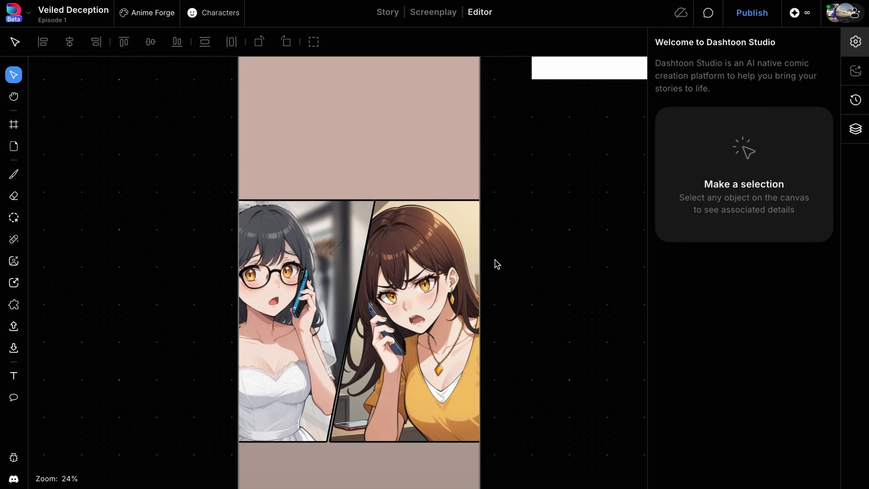
{"action": "mouse_move", "coordinate": [14, 398]}
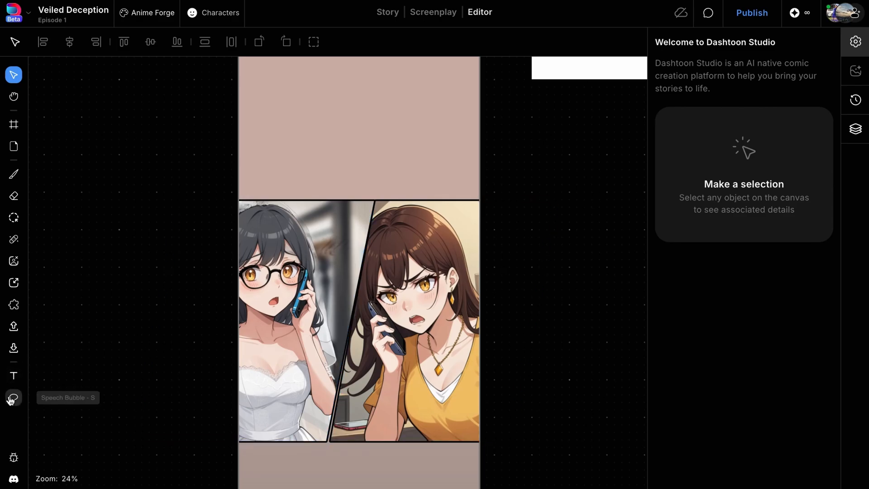
Step: Add a new speech bubble and switch it to the wobbly bubble style
{"action": "left_click", "coordinate": [13, 397]}
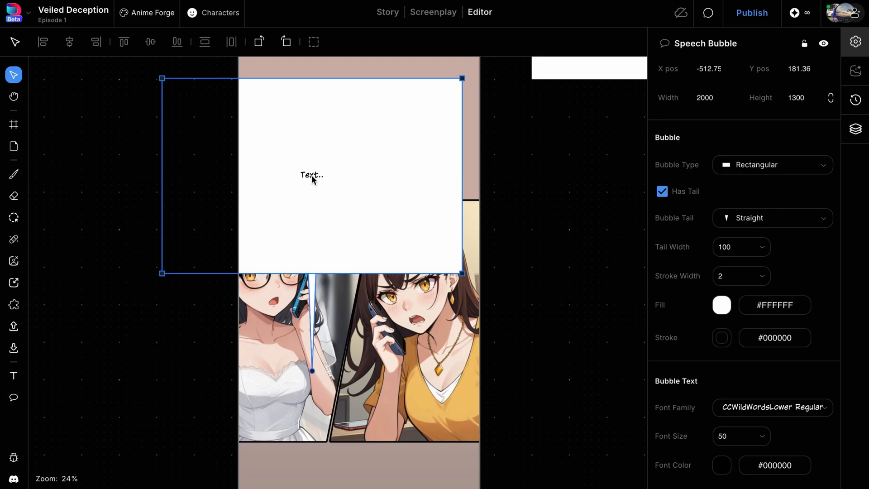
{"action": "mouse_move", "coordinate": [758, 269]}
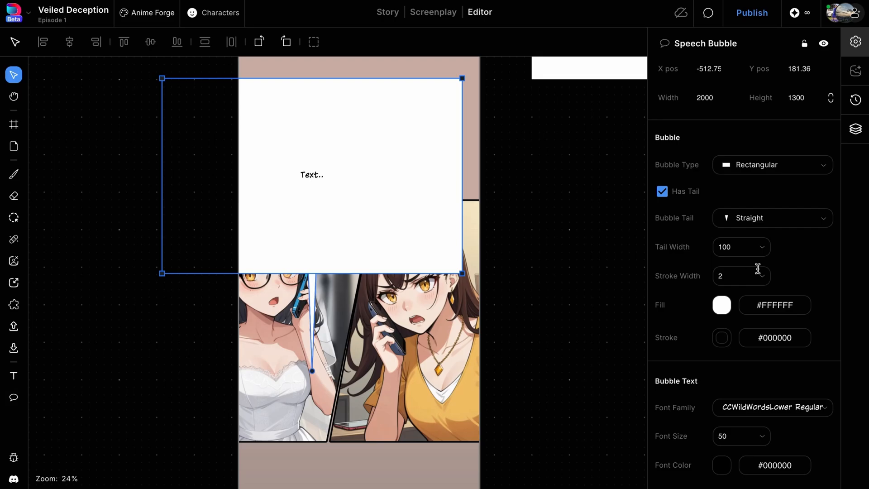
{"action": "mouse_move", "coordinate": [820, 174]}
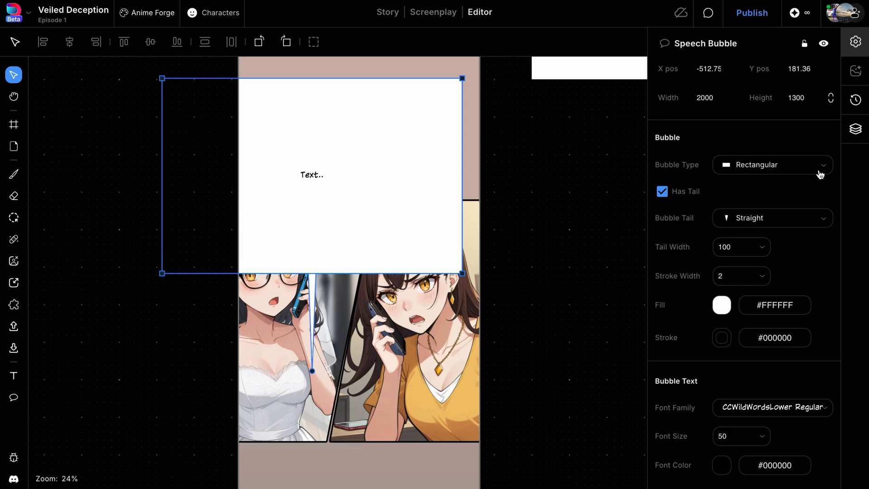
{"action": "left_click", "coordinate": [771, 164]}
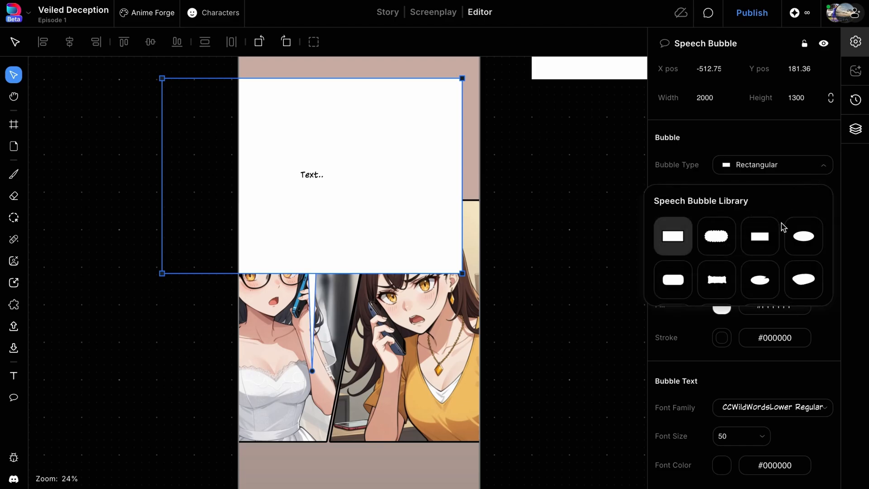
{"action": "scroll", "scroll_direction": "down", "scroll_amount": 3}
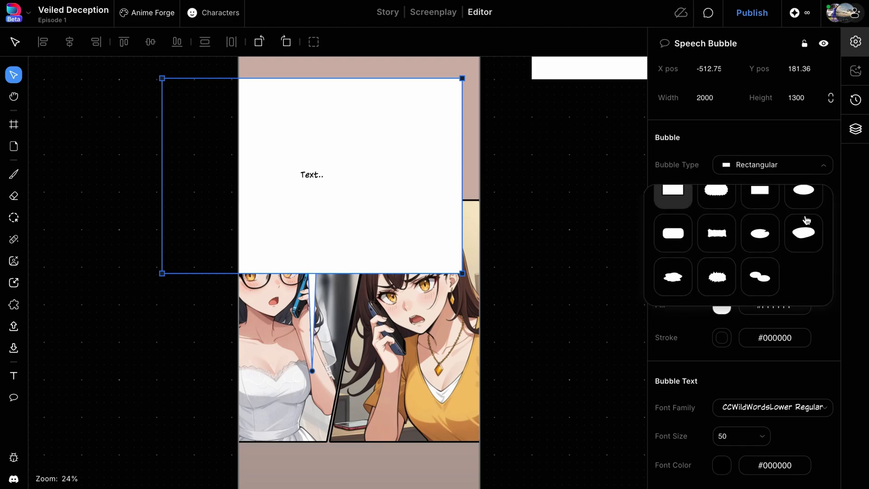
{"action": "left_click", "coordinate": [802, 232]}
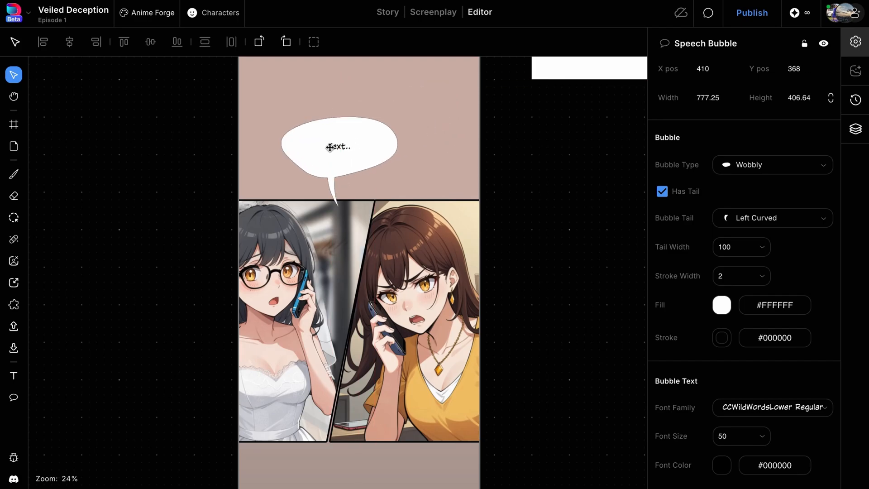
Step: Move the bubble above the woman in glasses, curve its tail right, and edit its text
{"action": "left_click_drag", "start_coordinate": [339, 146], "coordinate": [299, 168]}
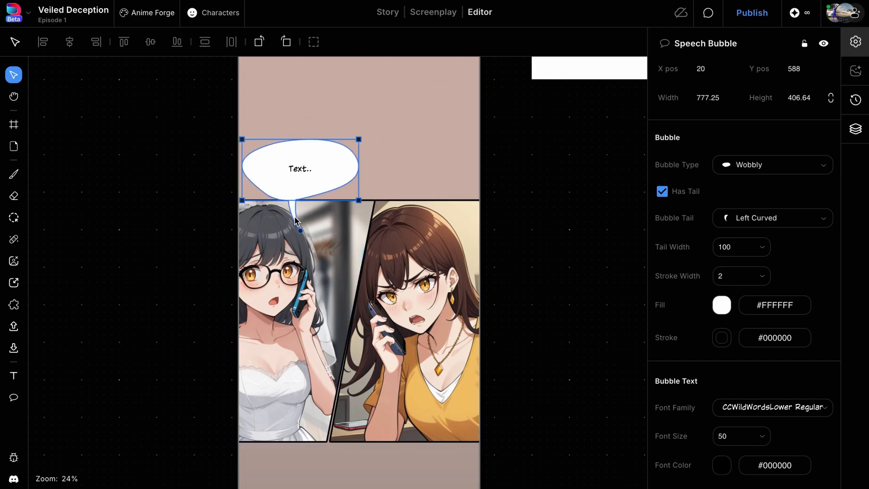
{"action": "left_click", "coordinate": [771, 218]}
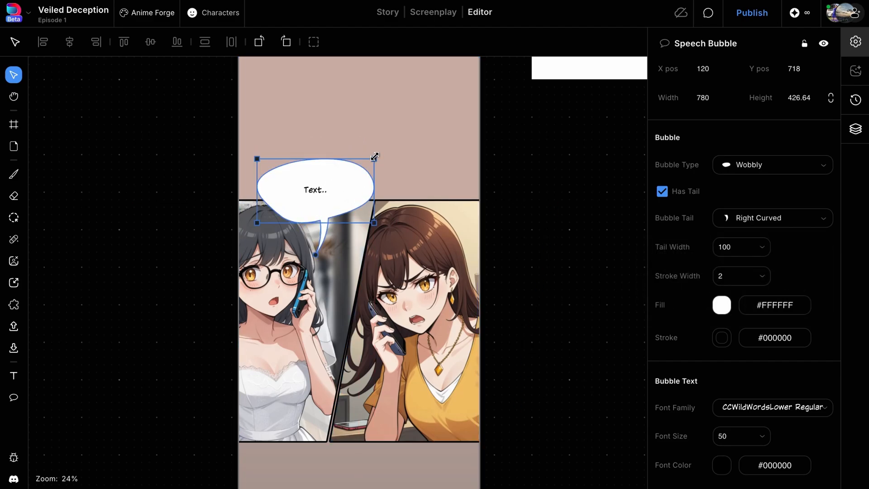
{"action": "double_click", "coordinate": [316, 190]}
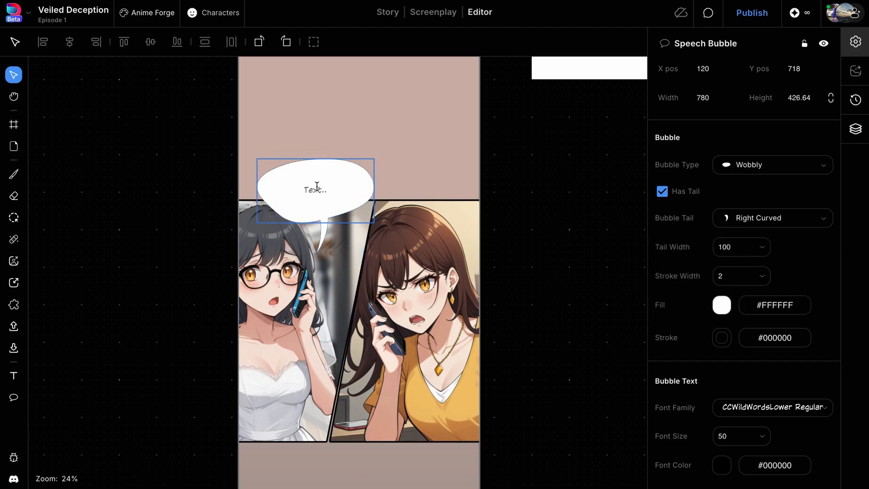
Step: Finish 'Hello!!' and add a flash bubble reading 'Taylor Reed!! You Hussy!!!'
{"action": "type", "text": "H"}
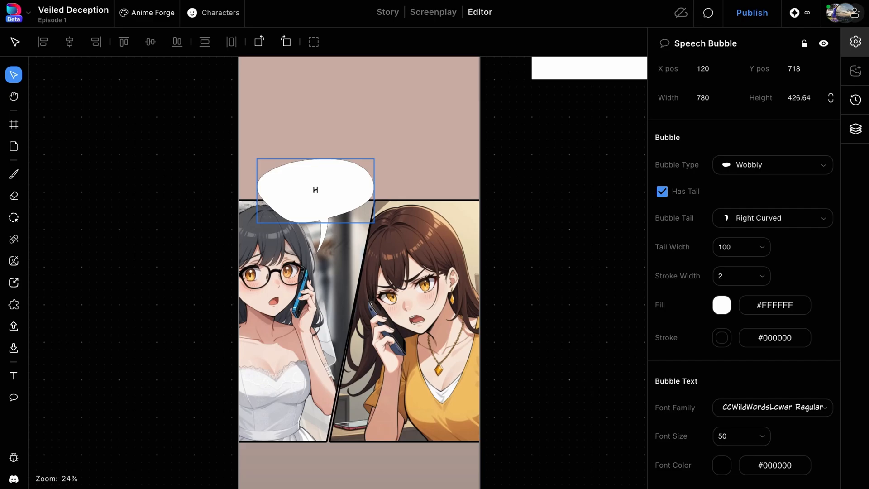
{"action": "left_click", "coordinate": [525, 210]}
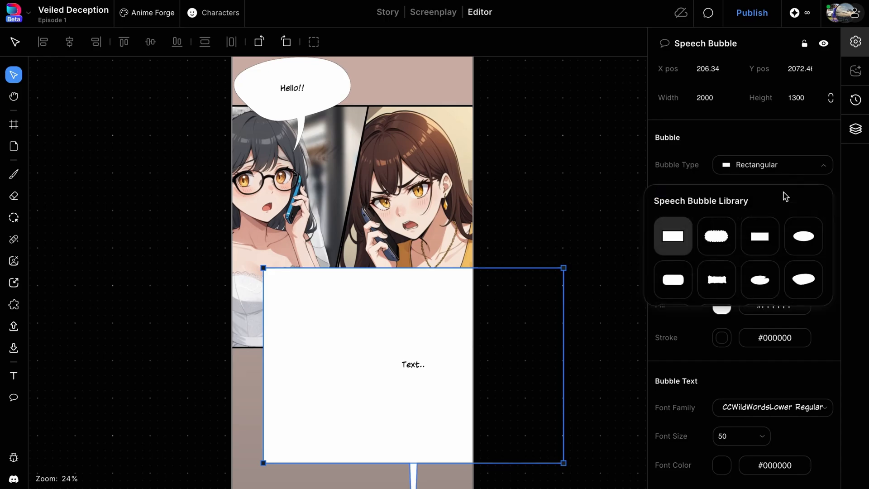
{"action": "scroll", "scroll_direction": "down", "scroll_amount": 3}
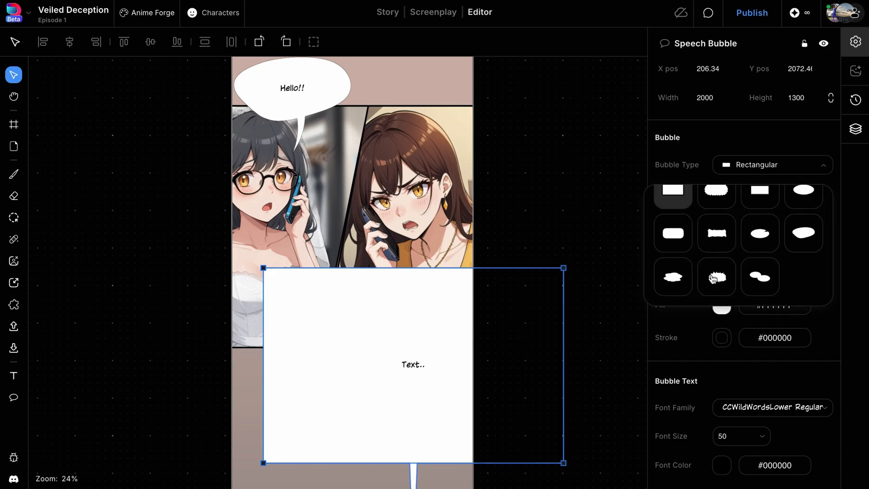
{"action": "left_click", "coordinate": [716, 277]}
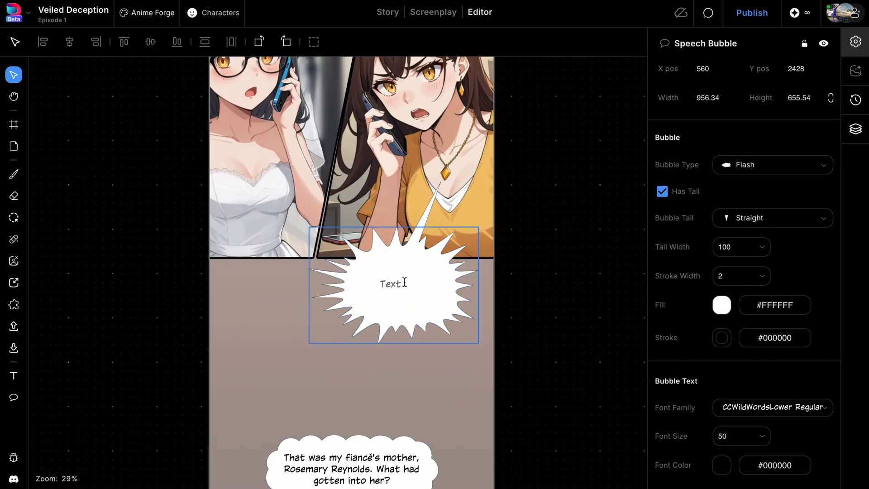
{"action": "type", "text": "Taylor Reed!! You Hussy!!!"}
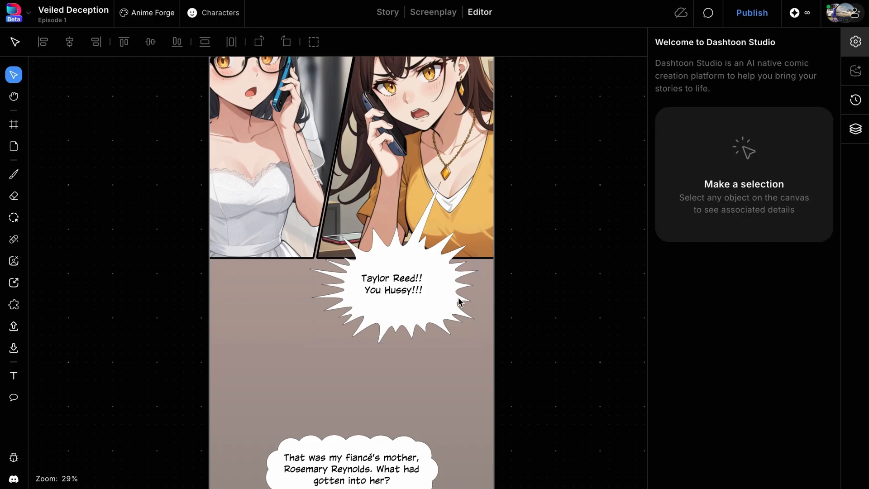
Step: Select Page 2 and set its background fill to golden orange #d7981a
{"action": "scroll", "scroll_direction": "down", "scroll_amount": 3}
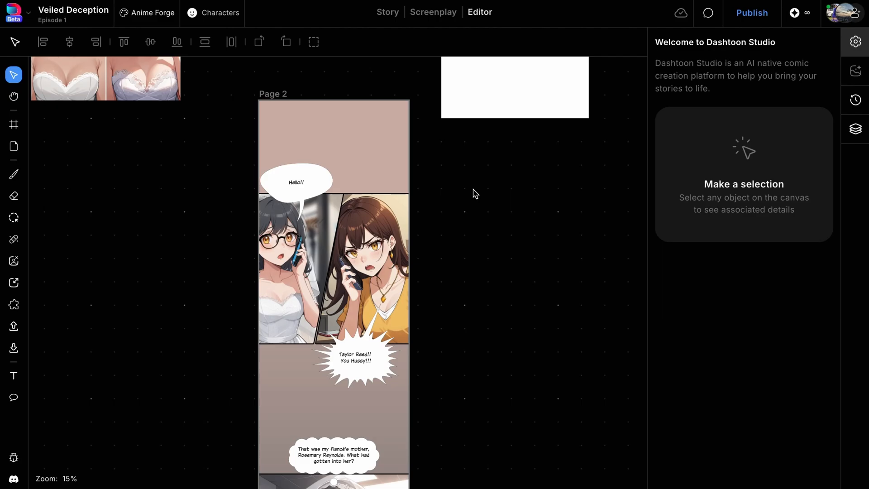
{"action": "left_click", "coordinate": [332, 277]}
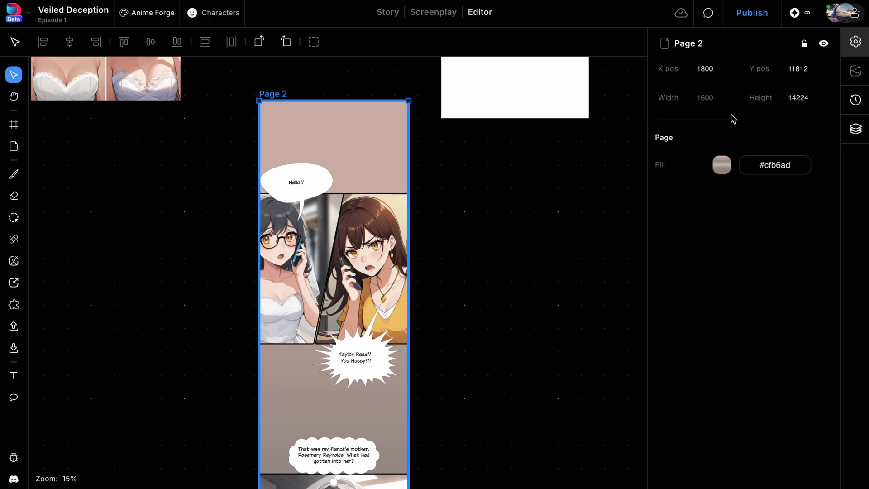
{"action": "left_click", "coordinate": [721, 164]}
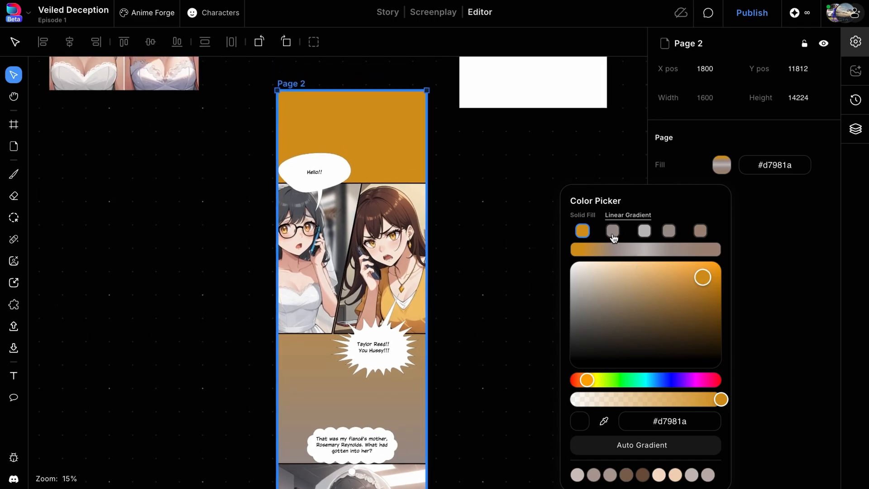
Step: Set the remaining gradient stops to rust, maroon, dark brown and tan
{"action": "left_click", "coordinate": [612, 231]}
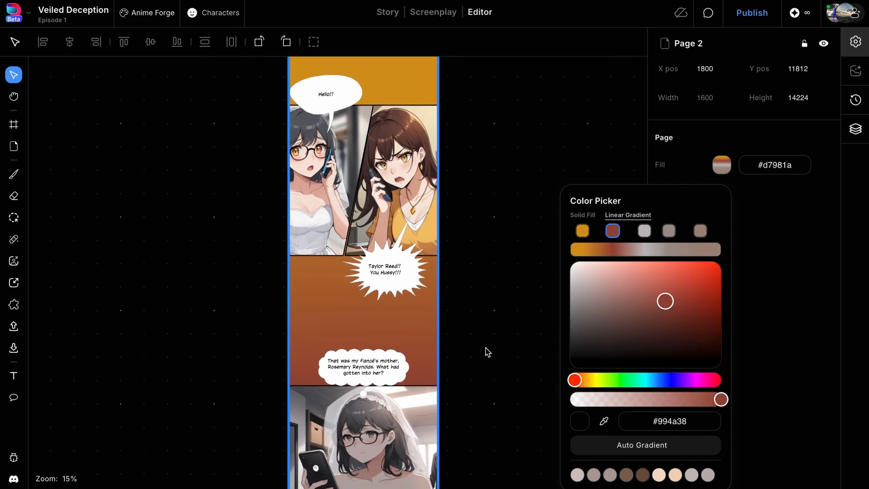
{"action": "scroll", "scroll_direction": "down", "scroll_amount": 3}
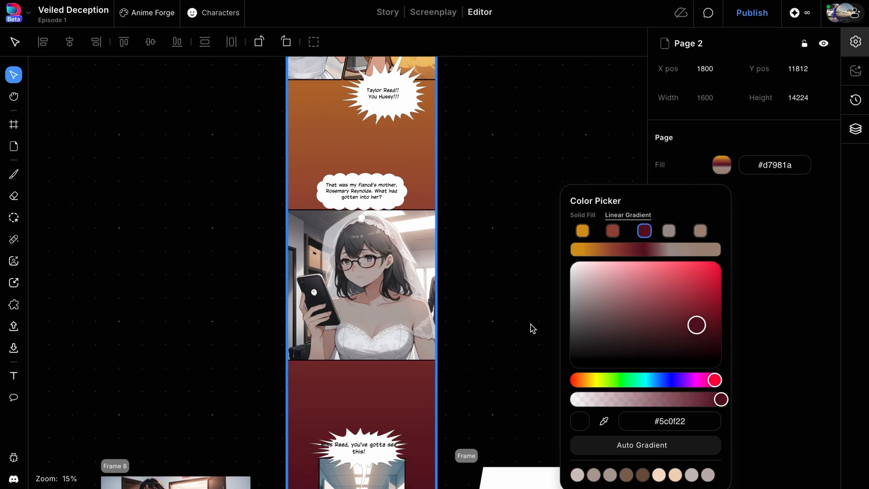
{"action": "scroll", "scroll_direction": "down", "scroll_amount": 3}
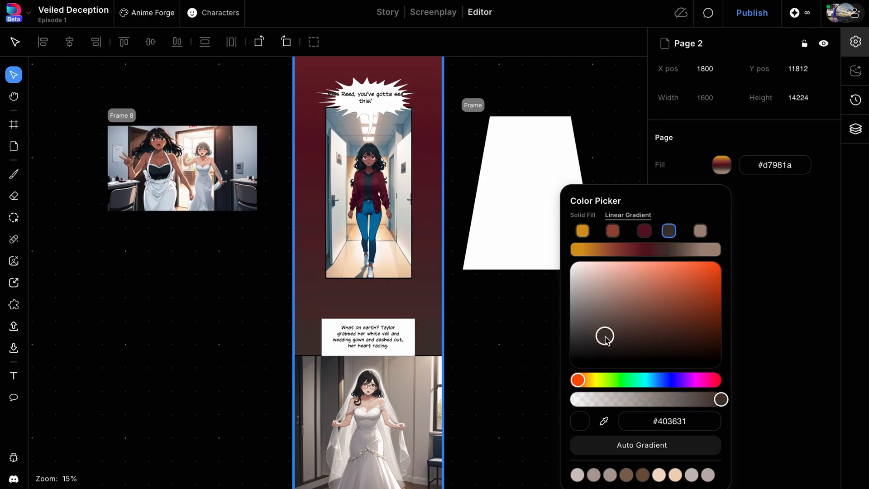
{"action": "left_click", "coordinate": [669, 230]}
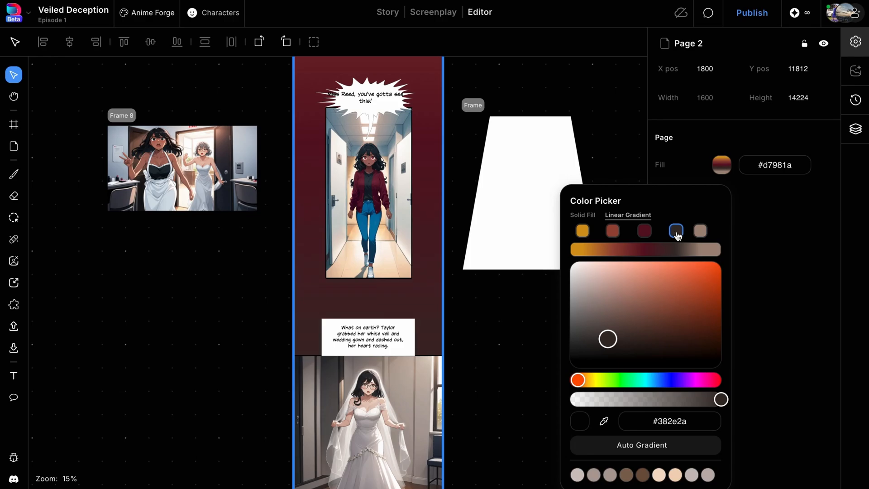
{"action": "scroll", "scroll_direction": "down", "scroll_amount": 3}
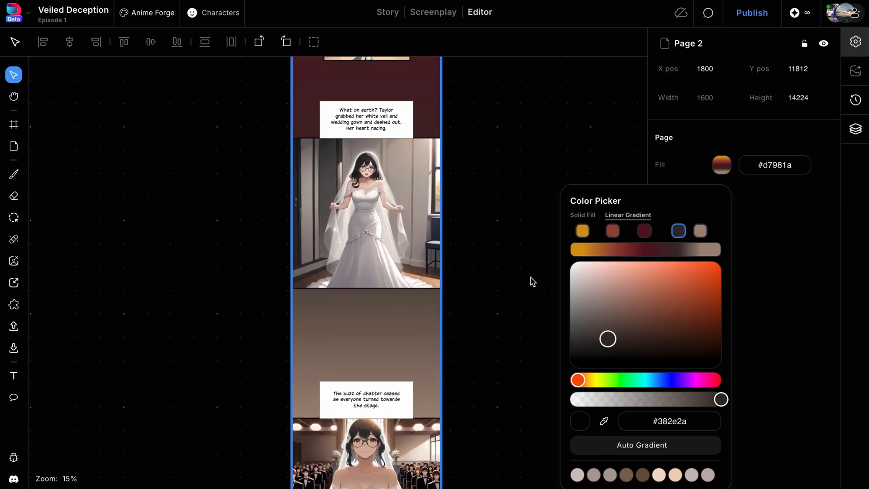
{"action": "left_click", "coordinate": [700, 231]}
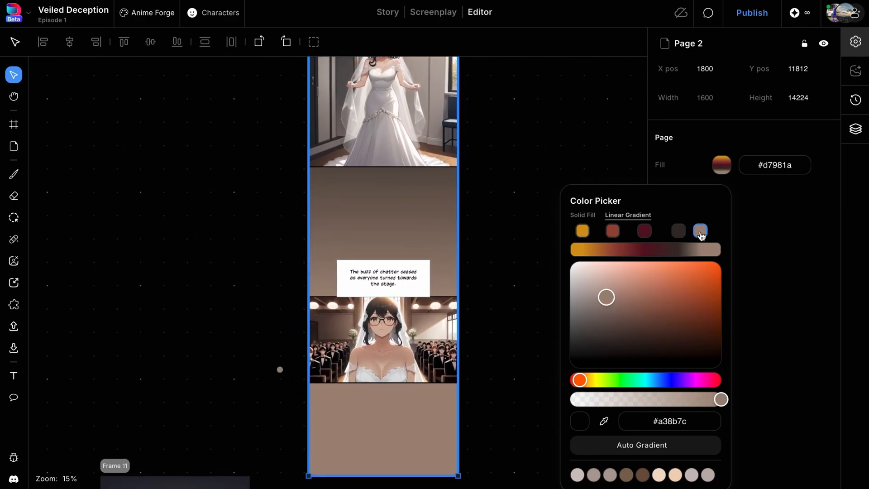